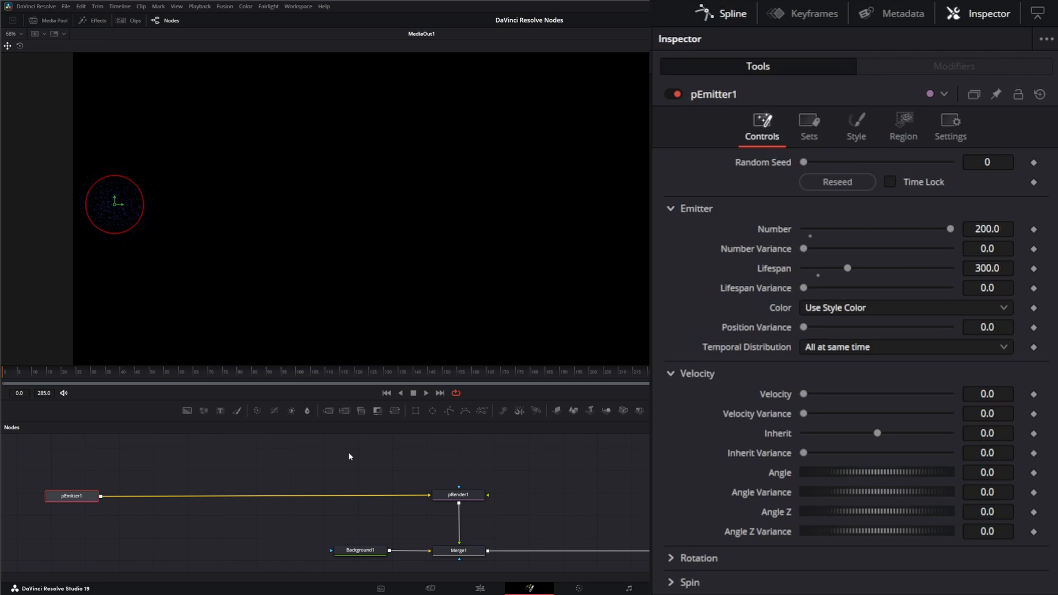
- Insert a pTangentForce node into the pEmitter1–pRender1 link
{"action": "left_click", "coordinate": [244, 474]}
{"action": "type", "text": "pta"}
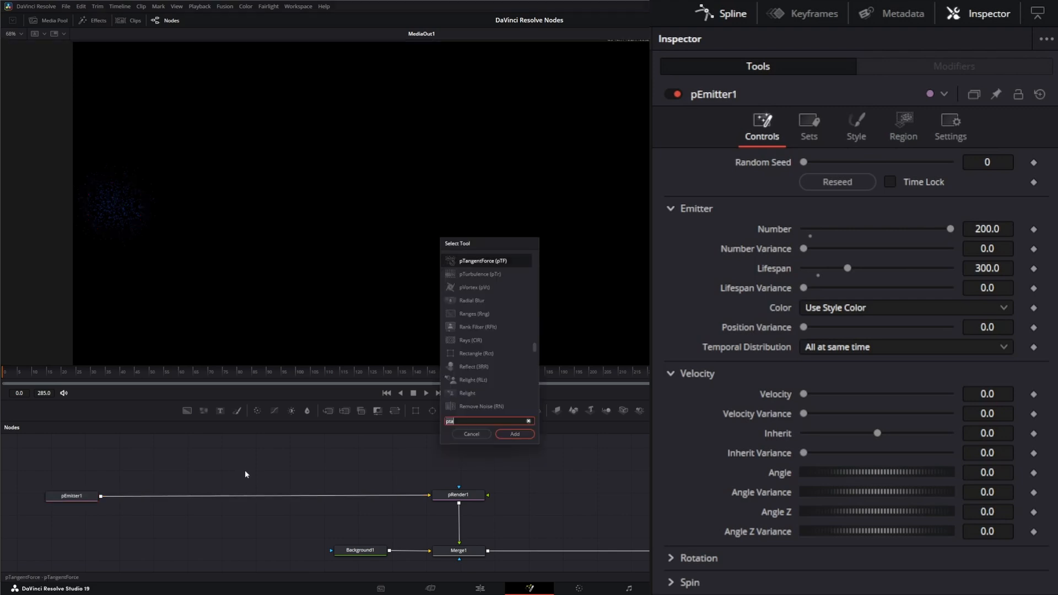
{"action": "left_click", "coordinate": [514, 433]}
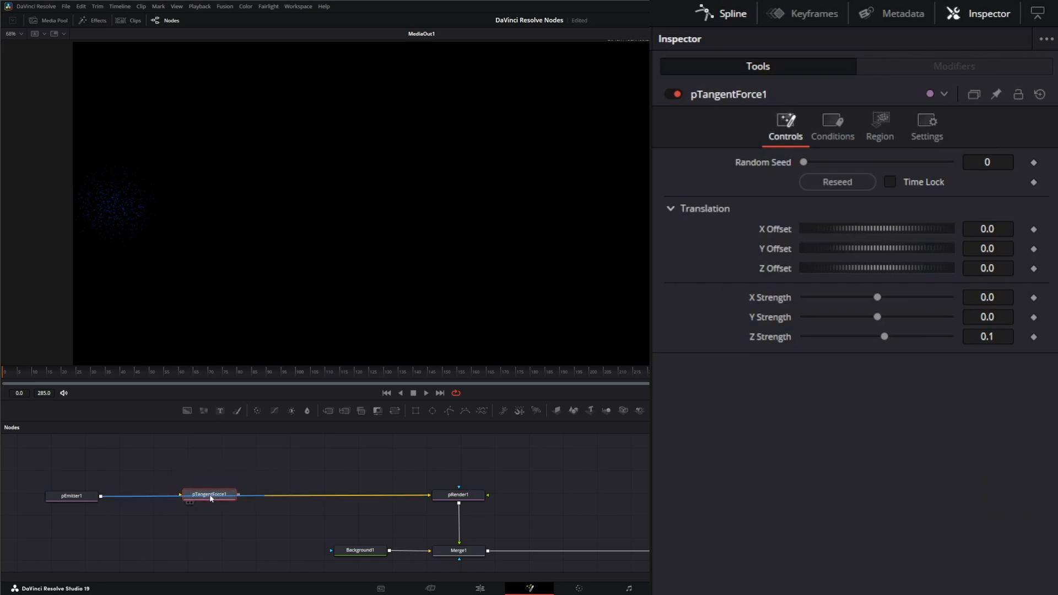
{"action": "left_click", "coordinate": [209, 495]}
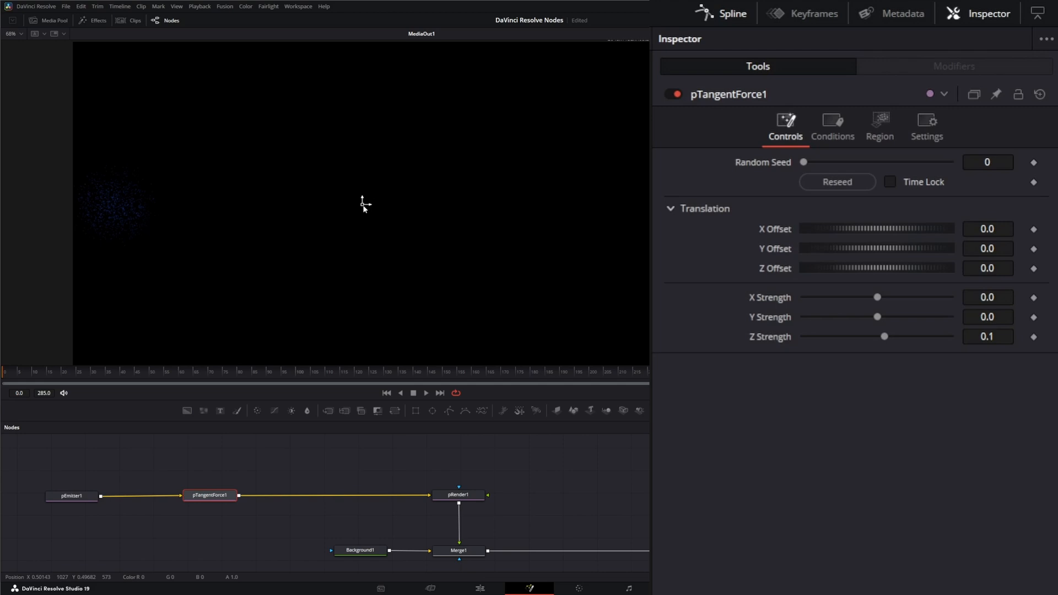
{"action": "mouse_move", "coordinate": [363, 204]}
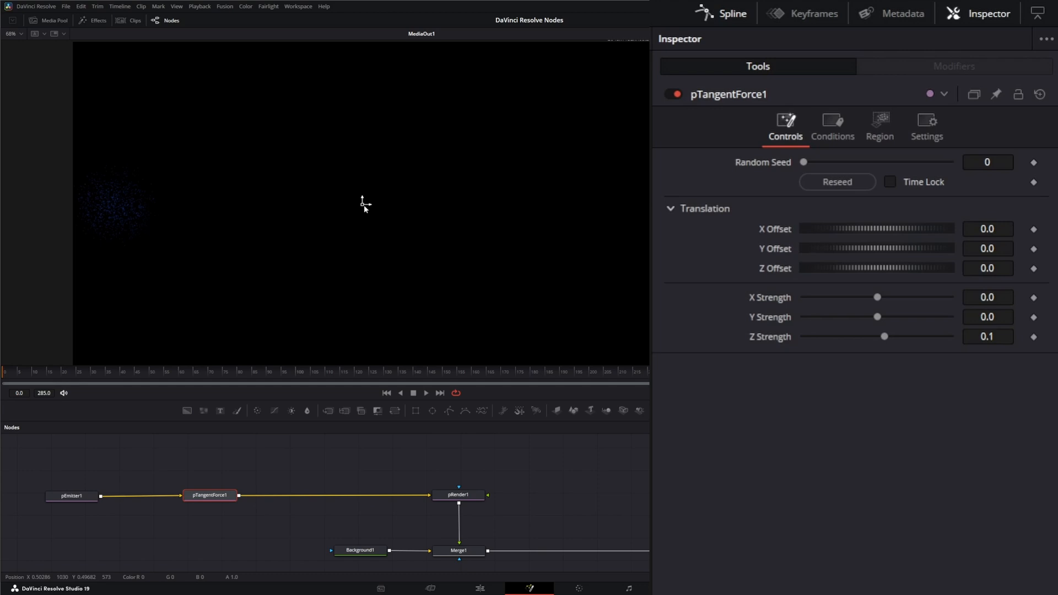
{"action": "mouse_move", "coordinate": [235, 276]}
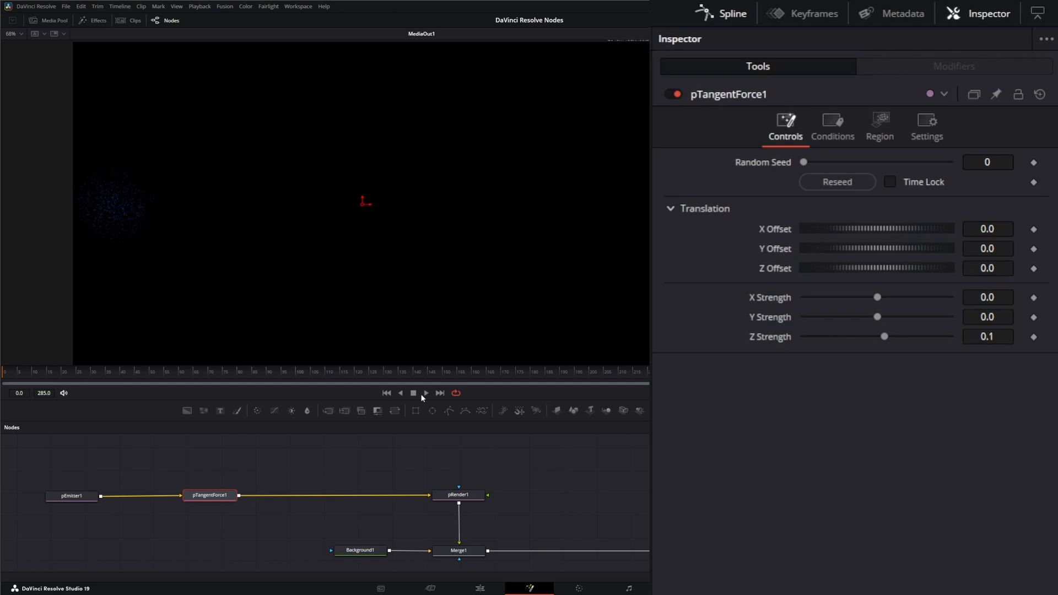
- Play the simulation and move the tangent force centre up-left to about X -0.16, Y 0.13
{"action": "left_click", "coordinate": [424, 393]}
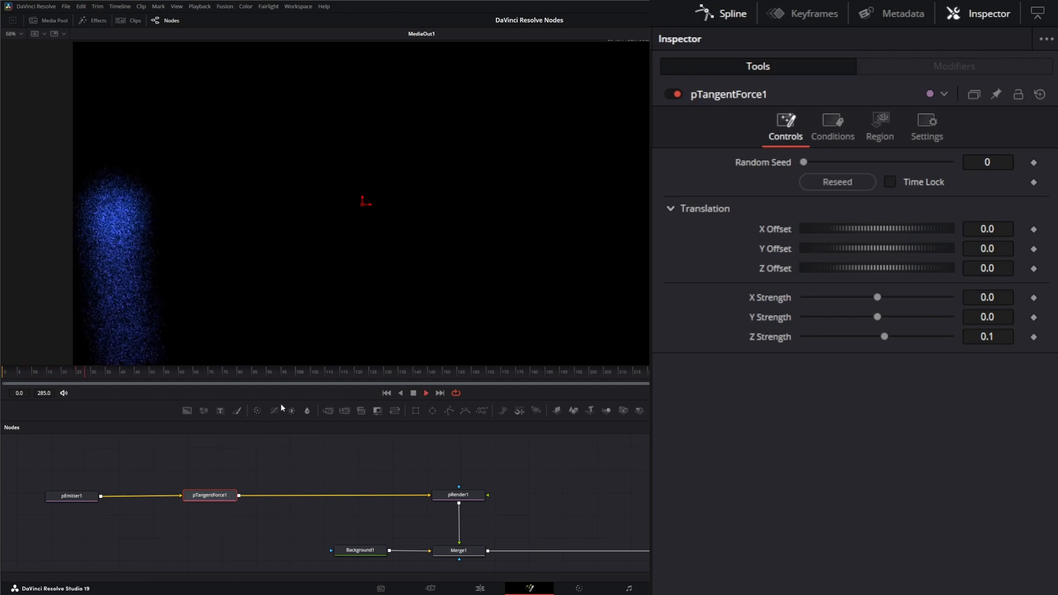
{"action": "mouse_move", "coordinate": [516, 298]}
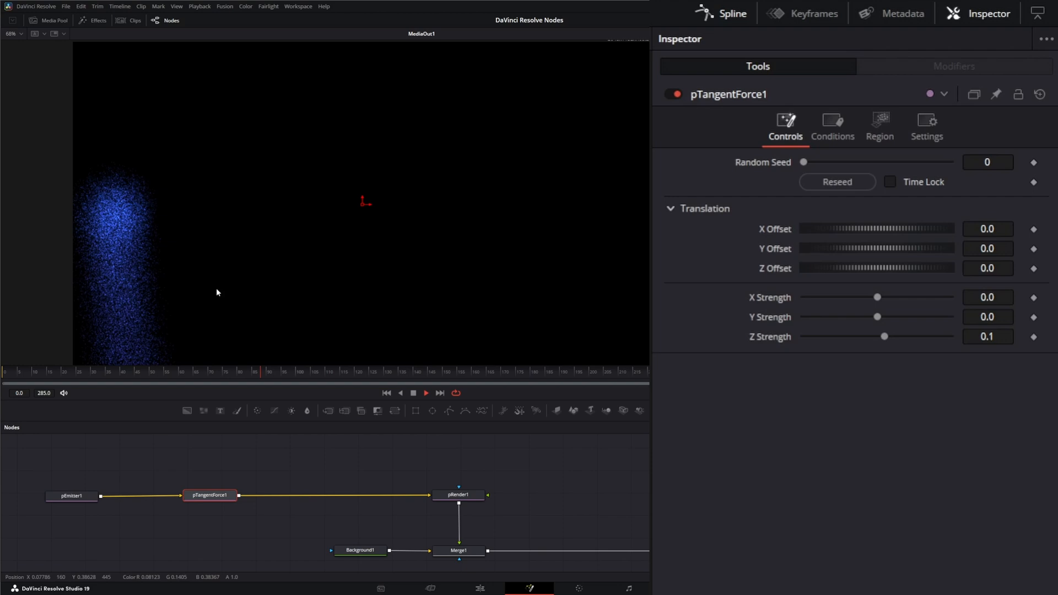
{"action": "left_click_drag", "start_coordinate": [366, 202], "coordinate": [356, 192]}
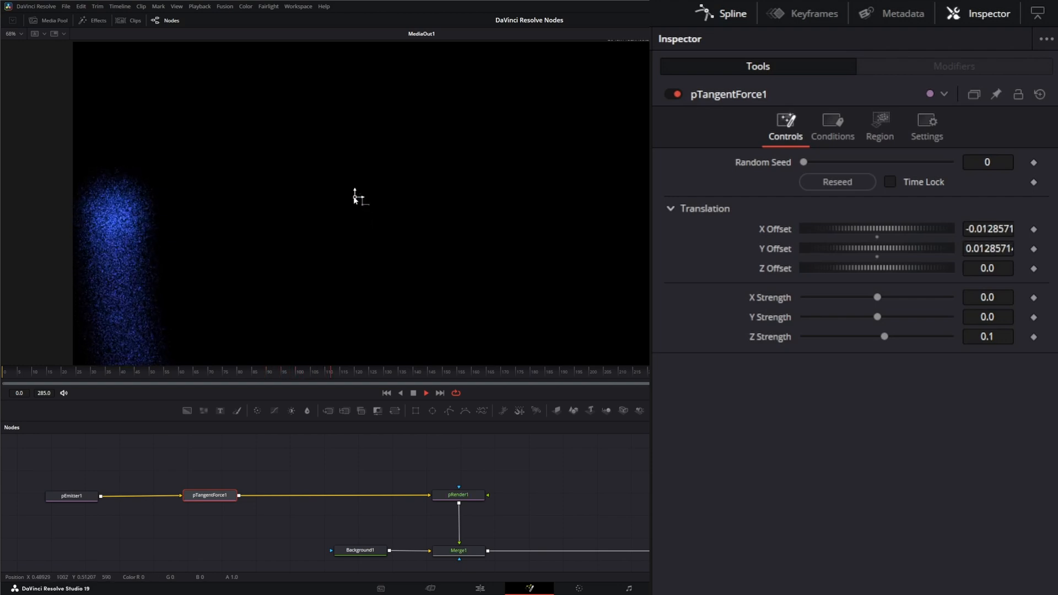
{"action": "left_click_drag", "start_coordinate": [354, 195], "coordinate": [154, 89]}
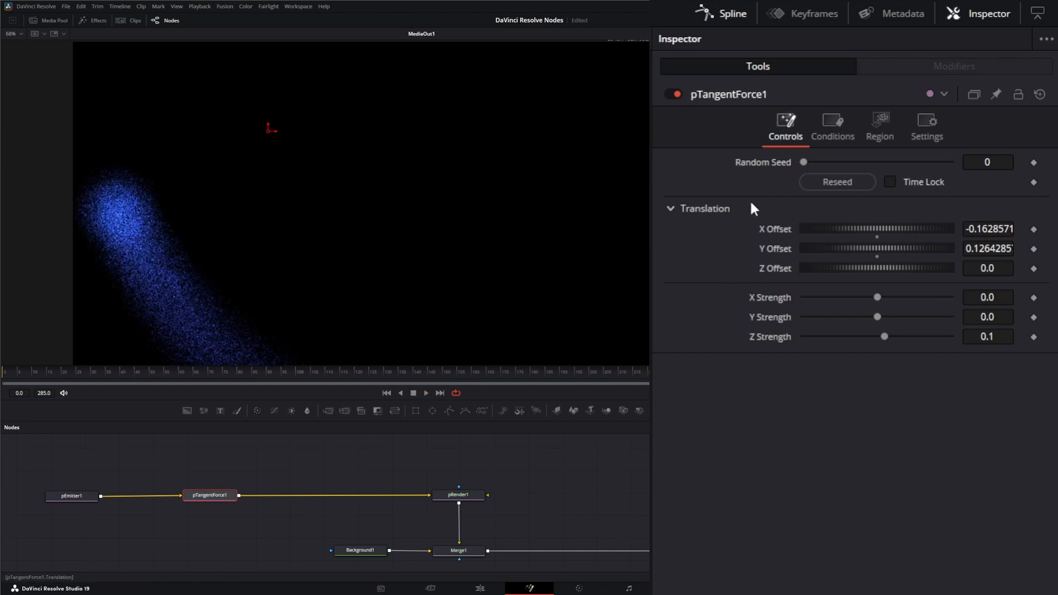
{"action": "mouse_move", "coordinate": [286, 109]}
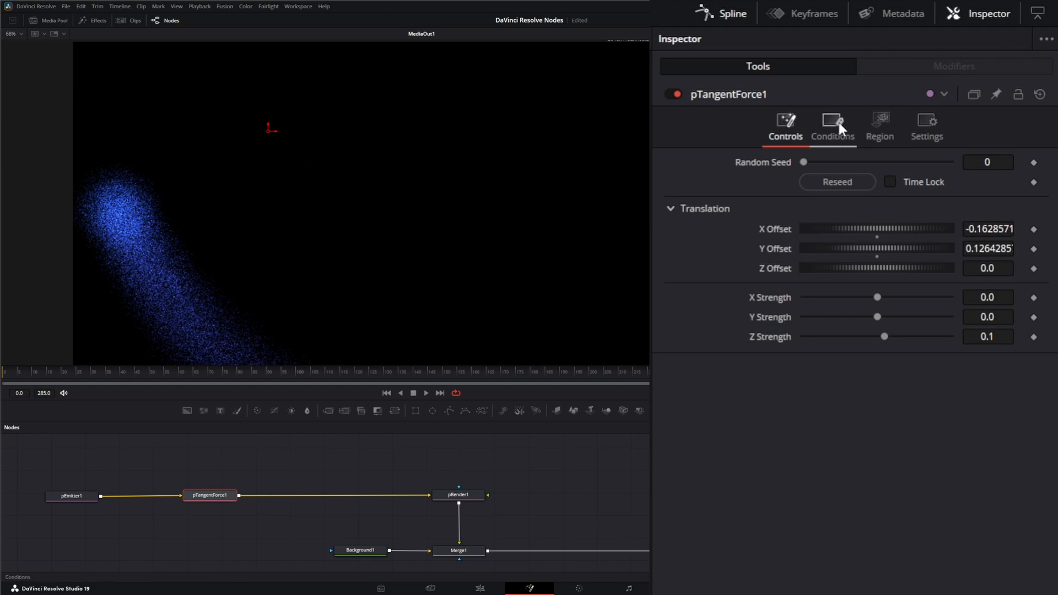
- Check the force's Conditions settings, restart playback, then return to the Controls tab
{"action": "left_click", "coordinate": [832, 125]}
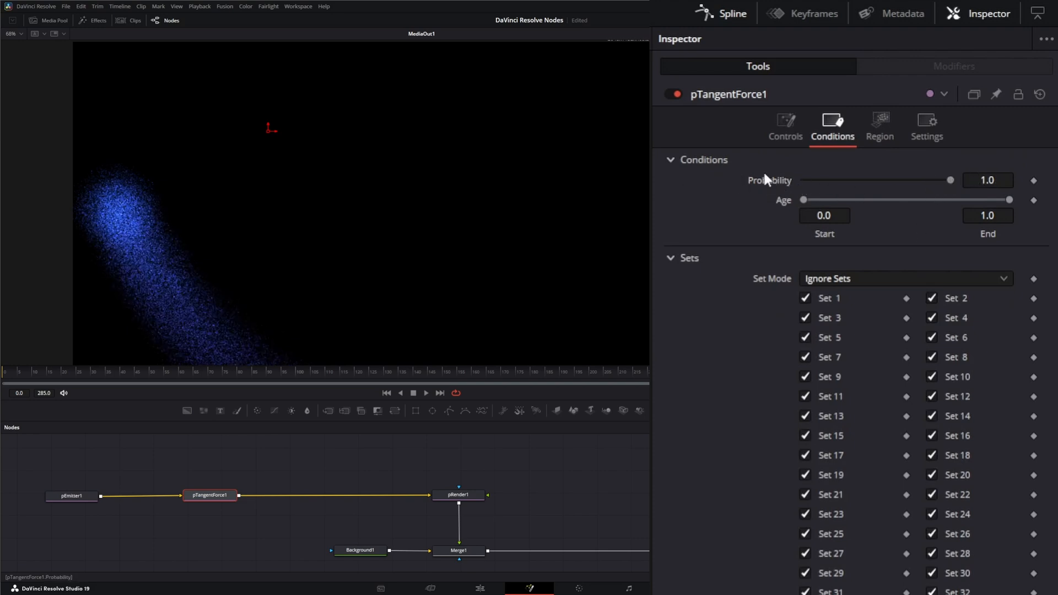
{"action": "mouse_move", "coordinate": [735, 201]}
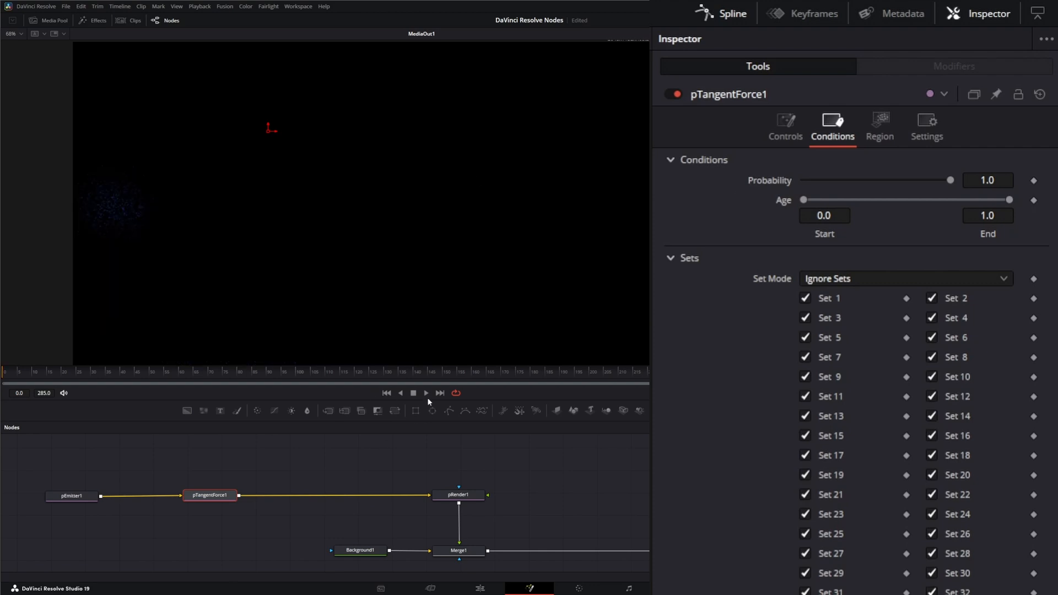
{"action": "left_click", "coordinate": [424, 393]}
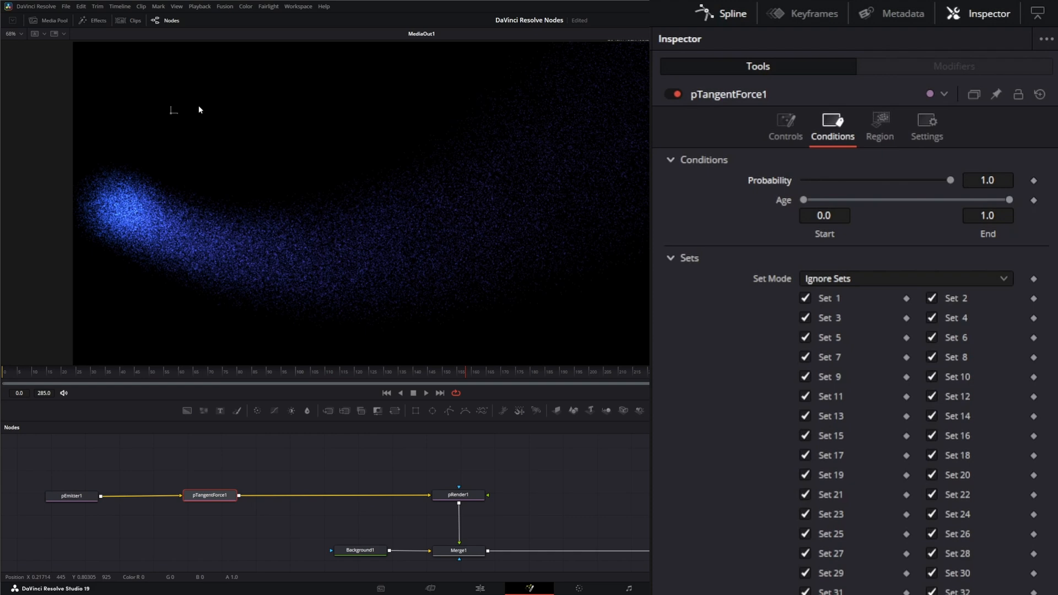
{"action": "left_click", "coordinate": [785, 128]}
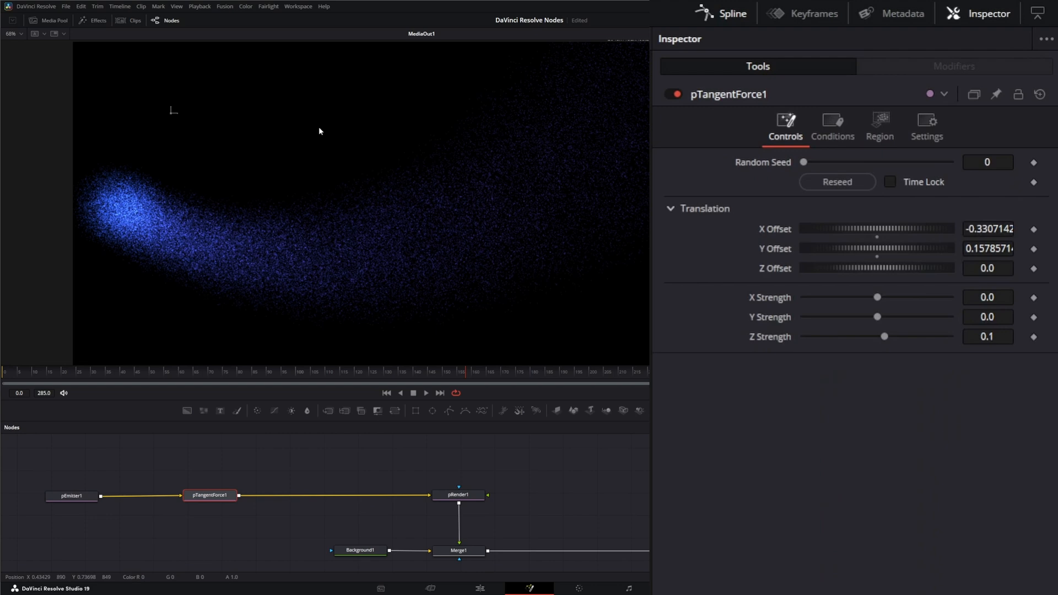
- Show the tangent force's Region settings under the Conditions tab
{"action": "left_click", "coordinate": [832, 126]}
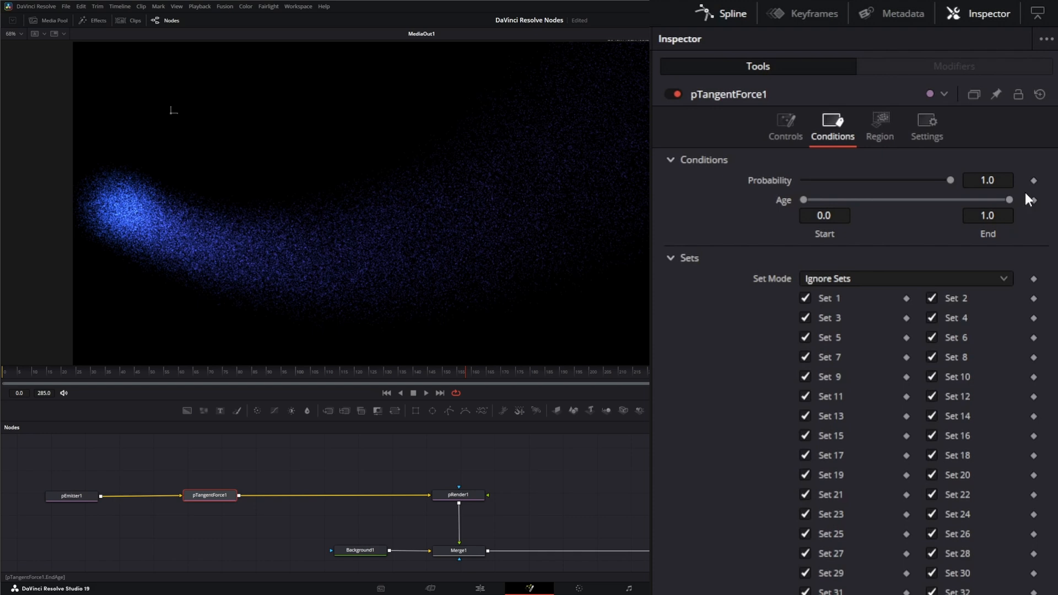
{"action": "left_click", "coordinate": [879, 126]}
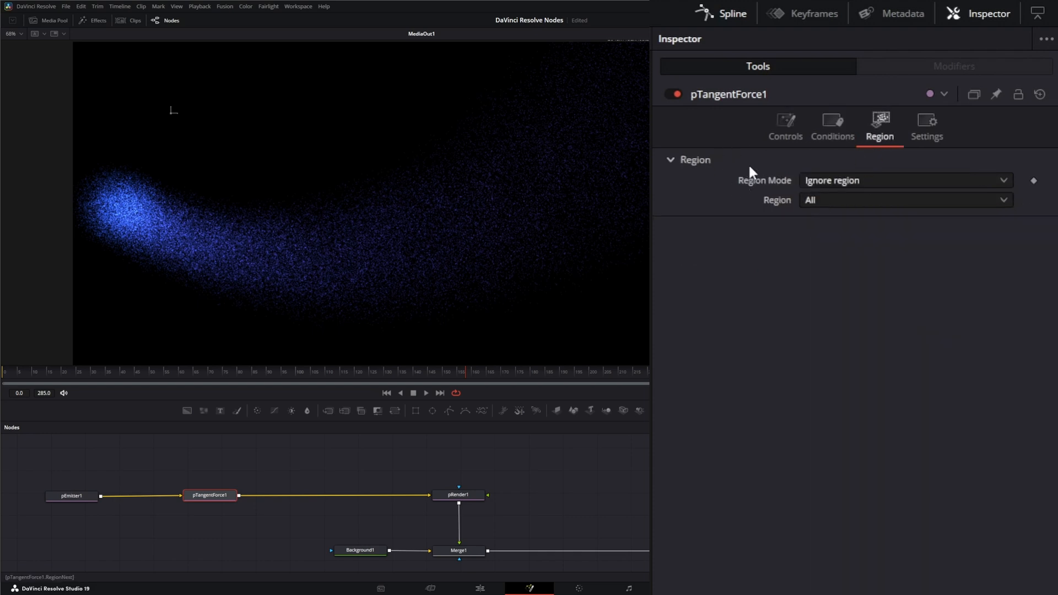
{"action": "mouse_move", "coordinate": [861, 229]}
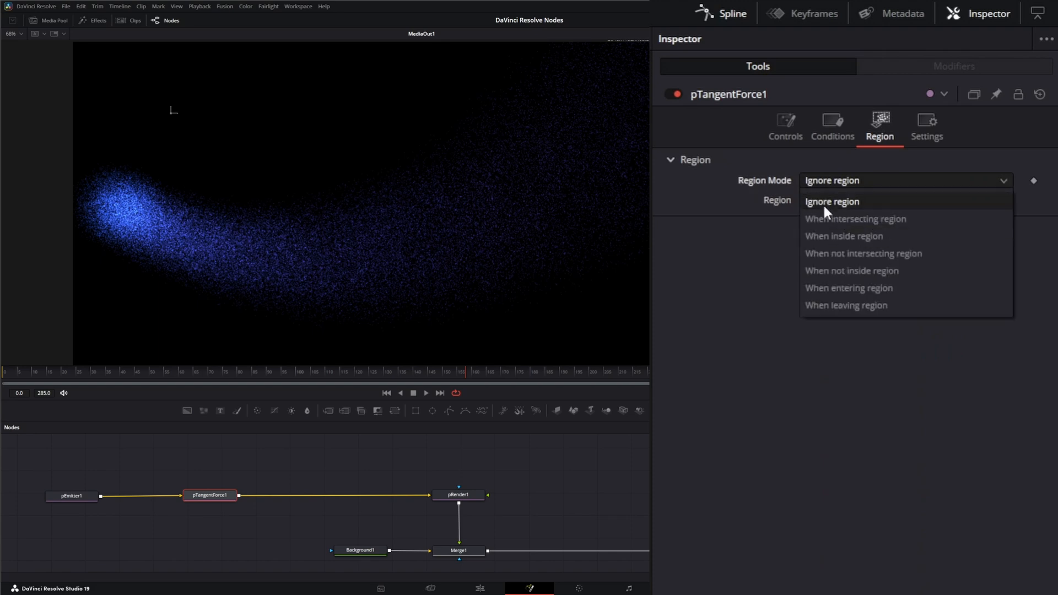
{"action": "mouse_move", "coordinate": [857, 236]}
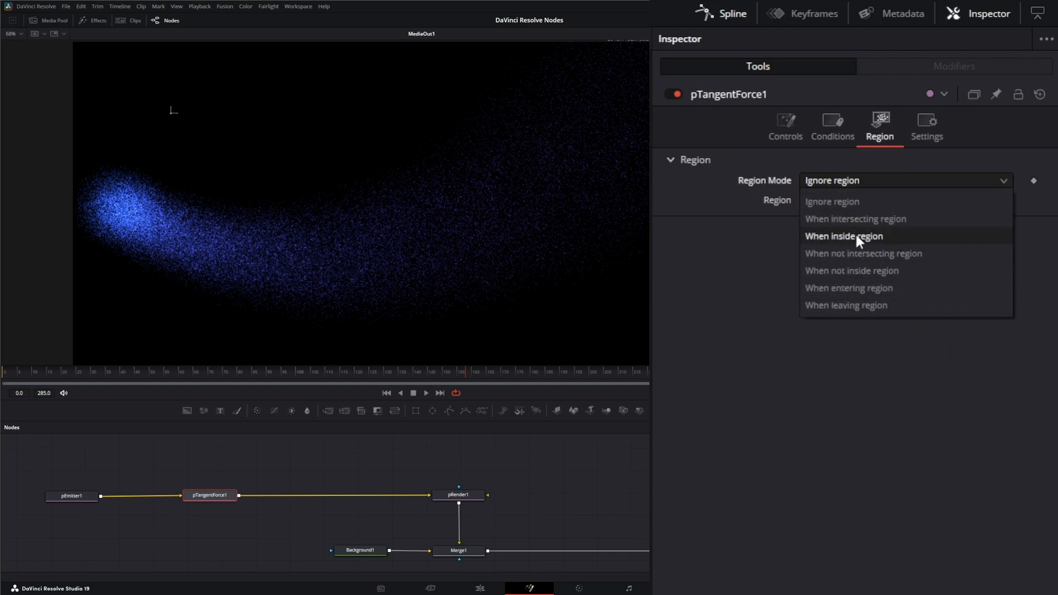
- Limit the force to inside a Sphere region placed beside the emitter at about X -0.36, Y -0.01
{"action": "left_click", "coordinate": [844, 236]}
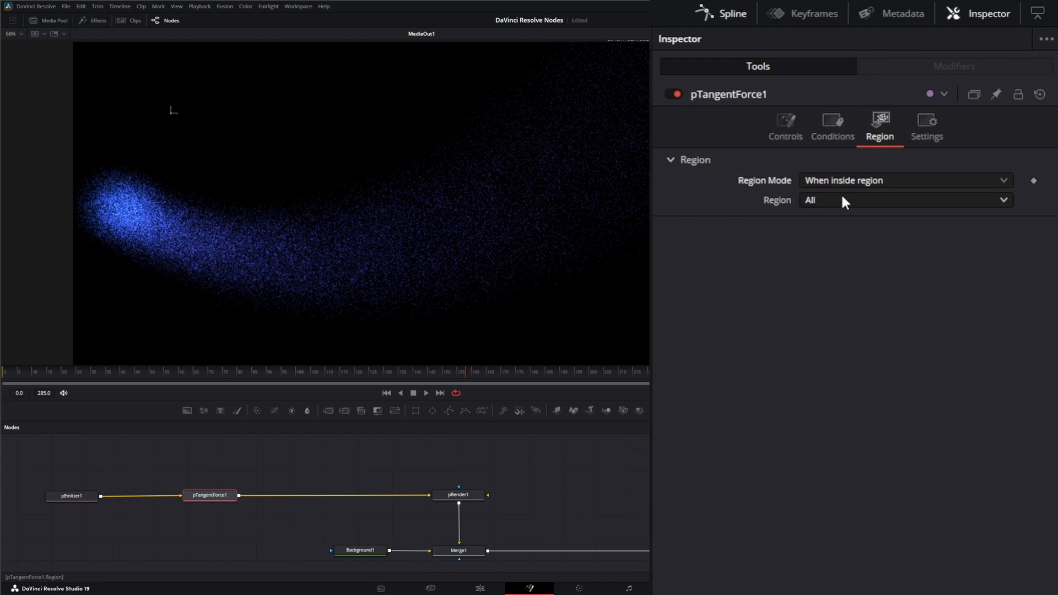
{"action": "left_click", "coordinate": [904, 199]}
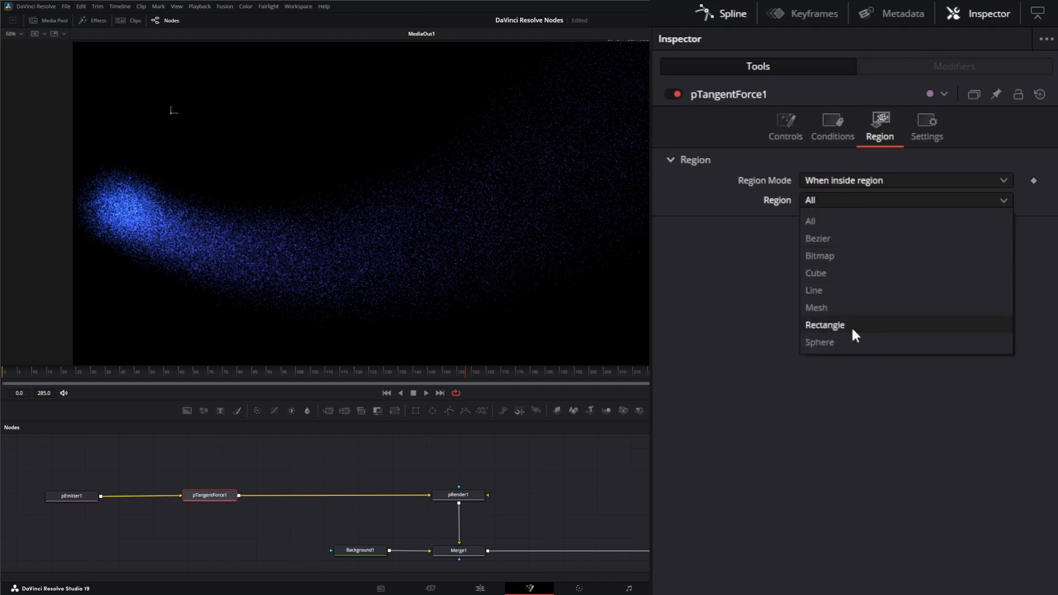
{"action": "left_click", "coordinate": [819, 342]}
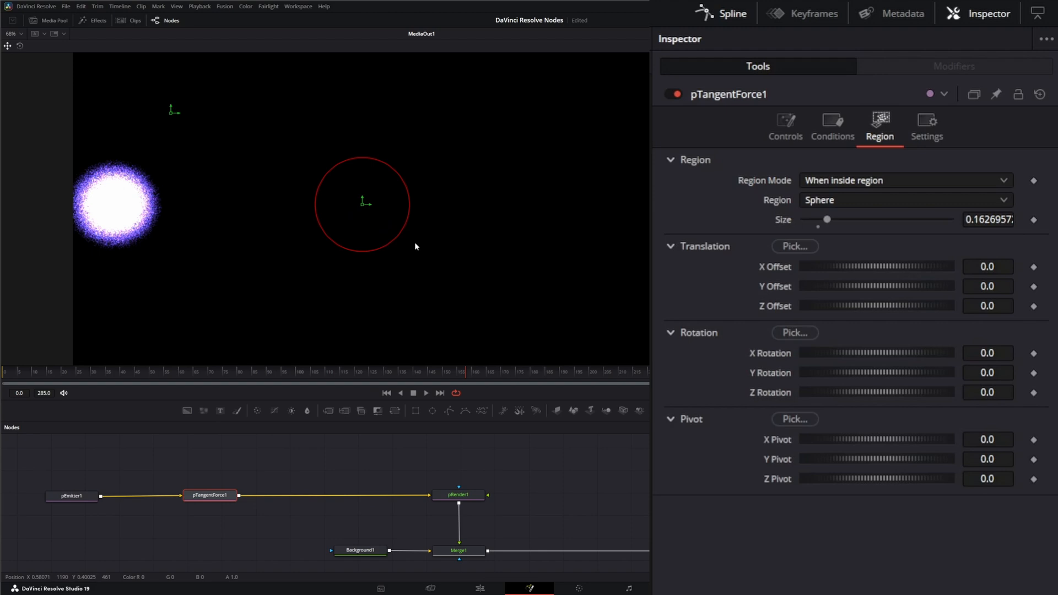
{"action": "left_click_drag", "start_coordinate": [363, 203], "coordinate": [363, 229]}
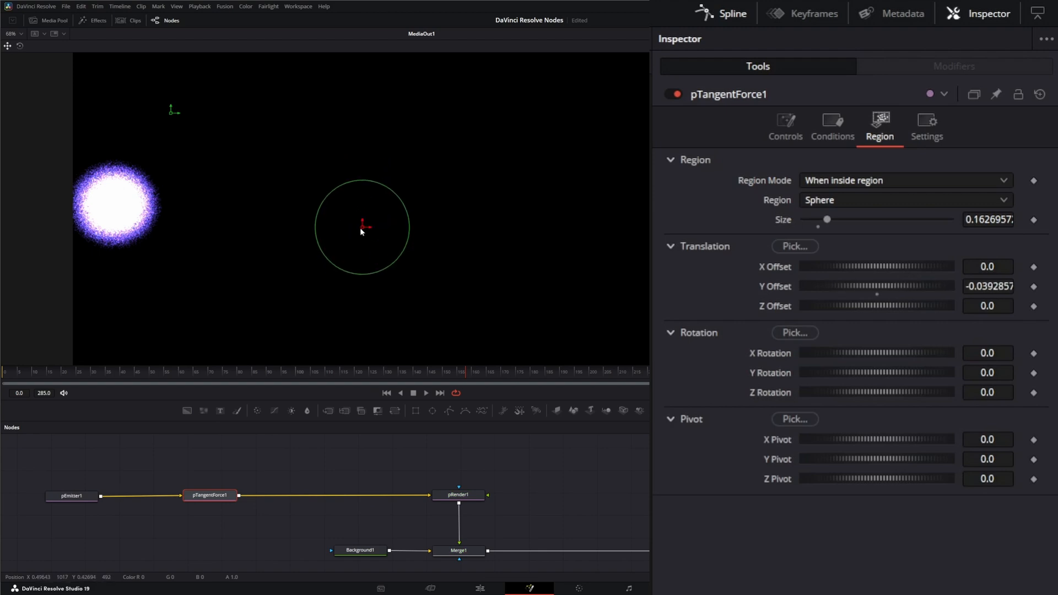
{"action": "left_click_drag", "start_coordinate": [362, 226], "coordinate": [162, 212]}
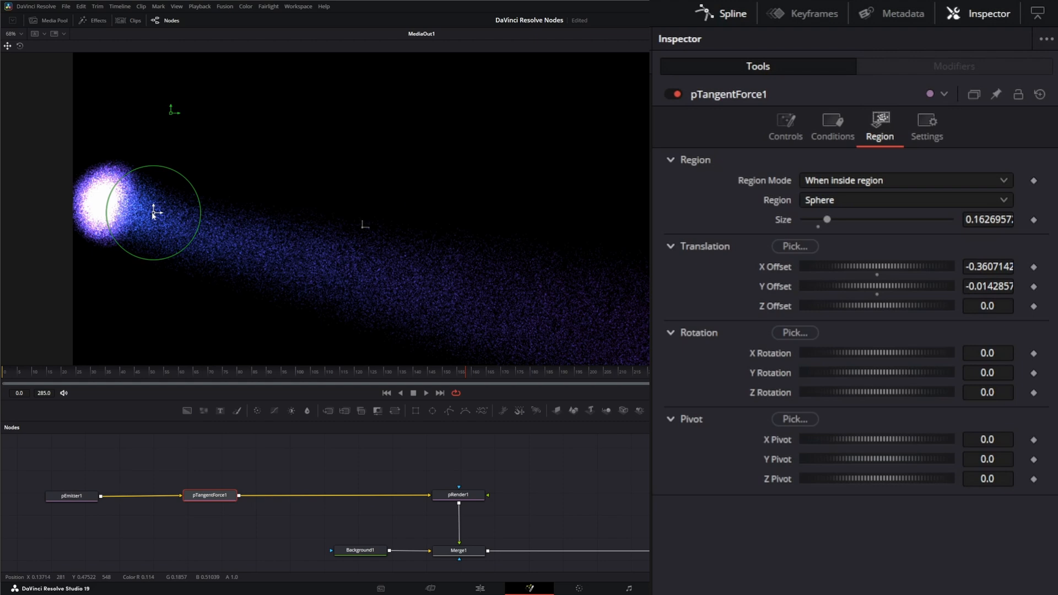
- Run playback to watch the particles flow through the sphere region and straight right
{"action": "left_click", "coordinate": [425, 392]}
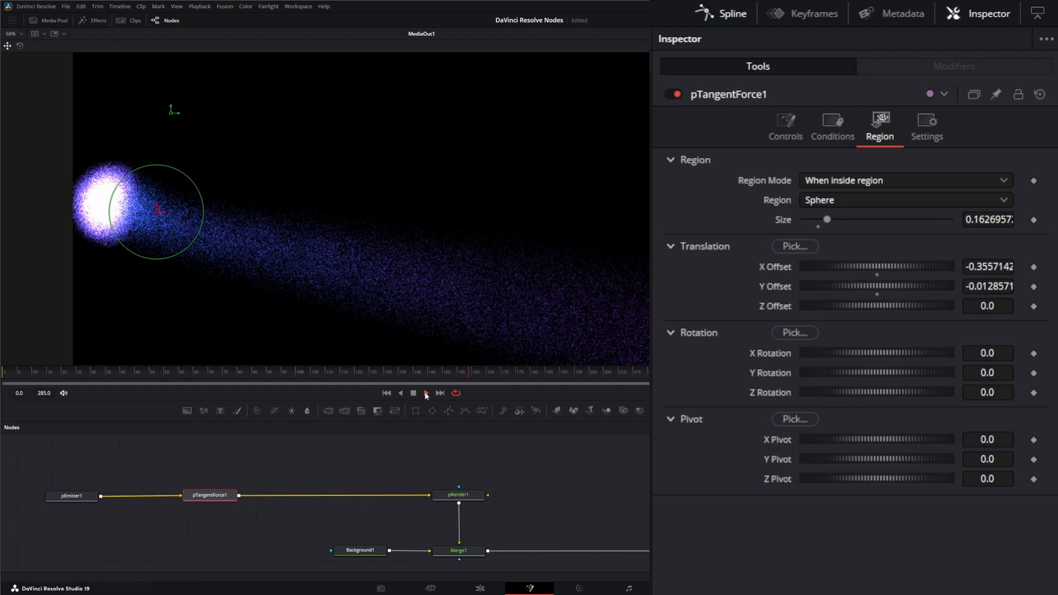
{"action": "left_click", "coordinate": [426, 393]}
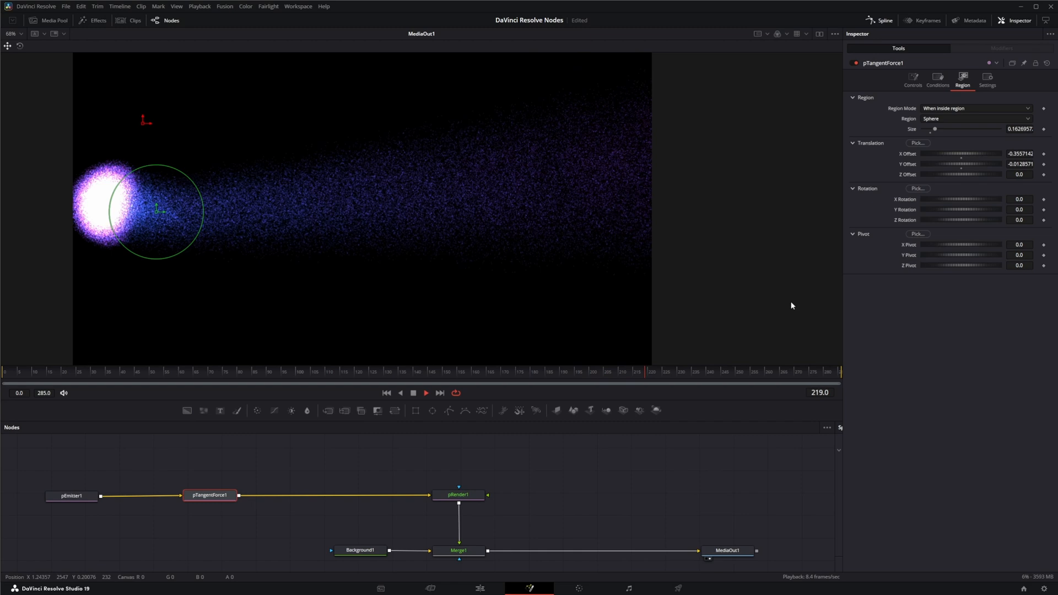
{"action": "left_click", "coordinate": [424, 393]}
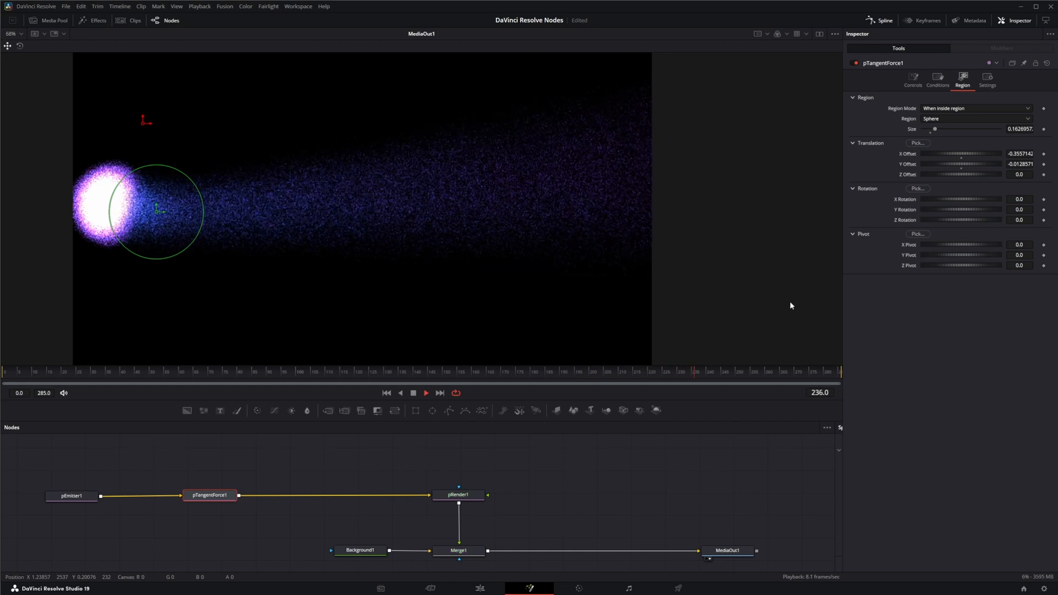